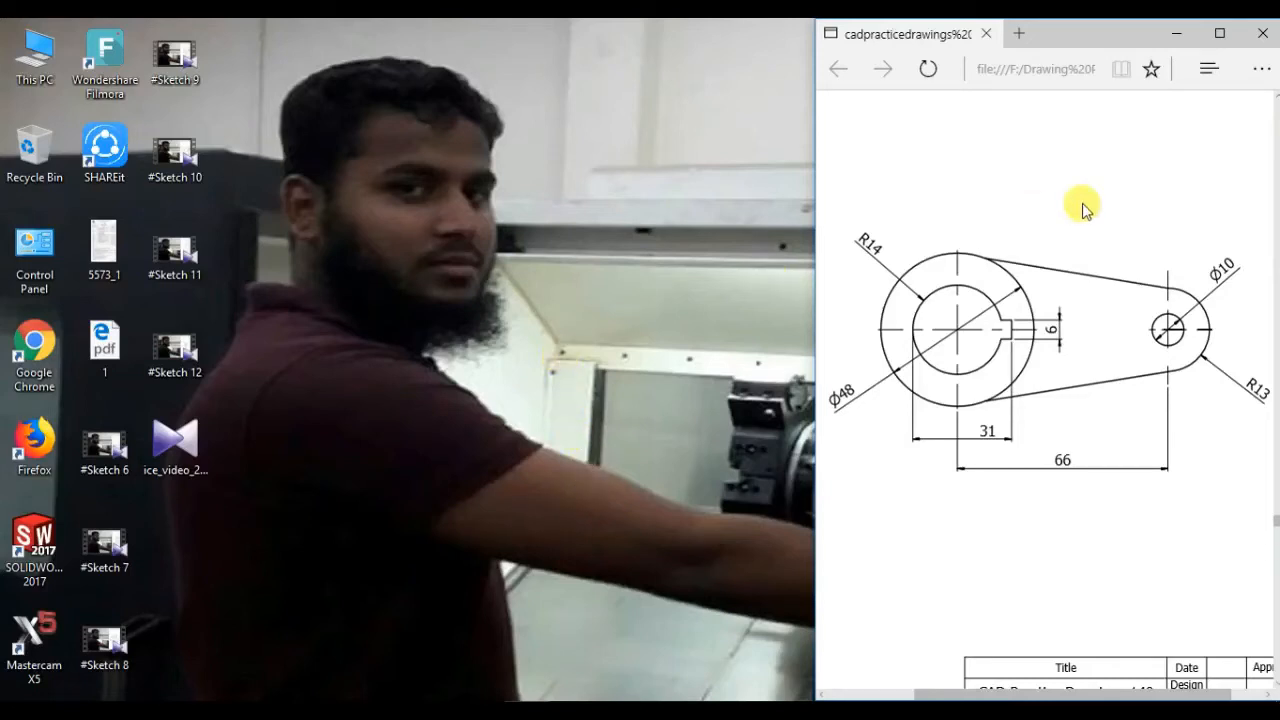
mouse_move(885, 360)
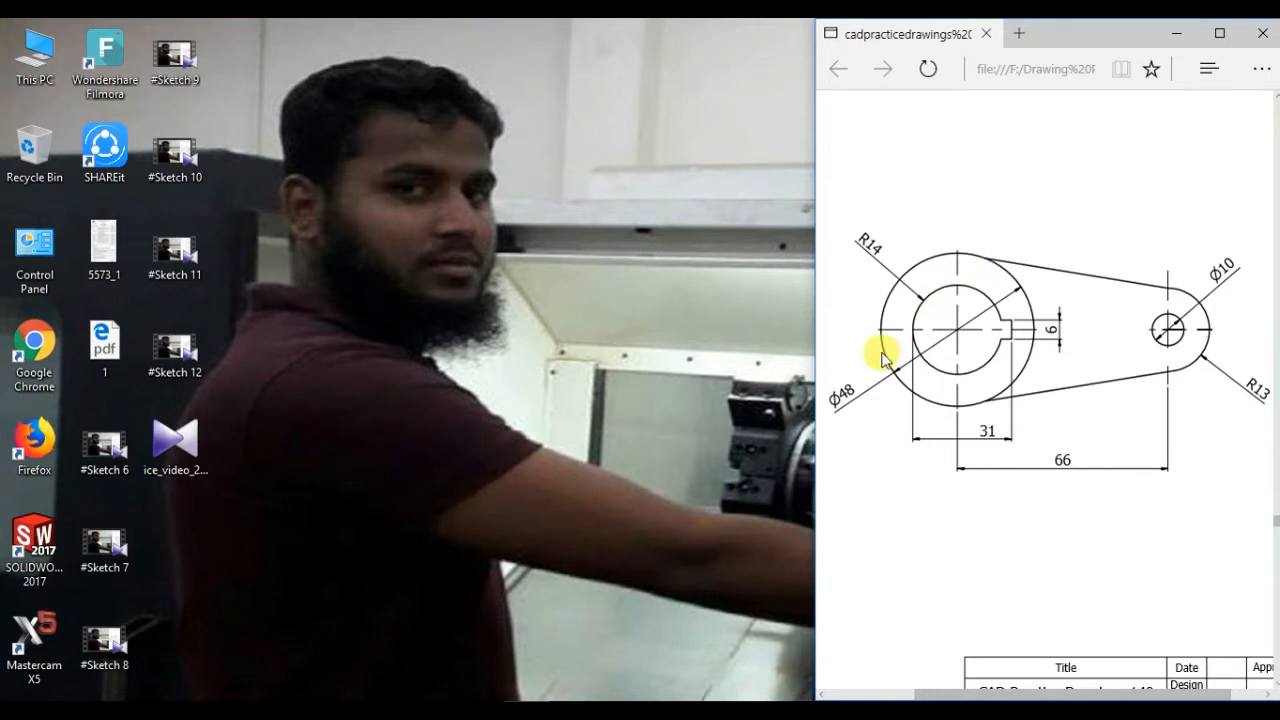
mouse_move(590, 228)
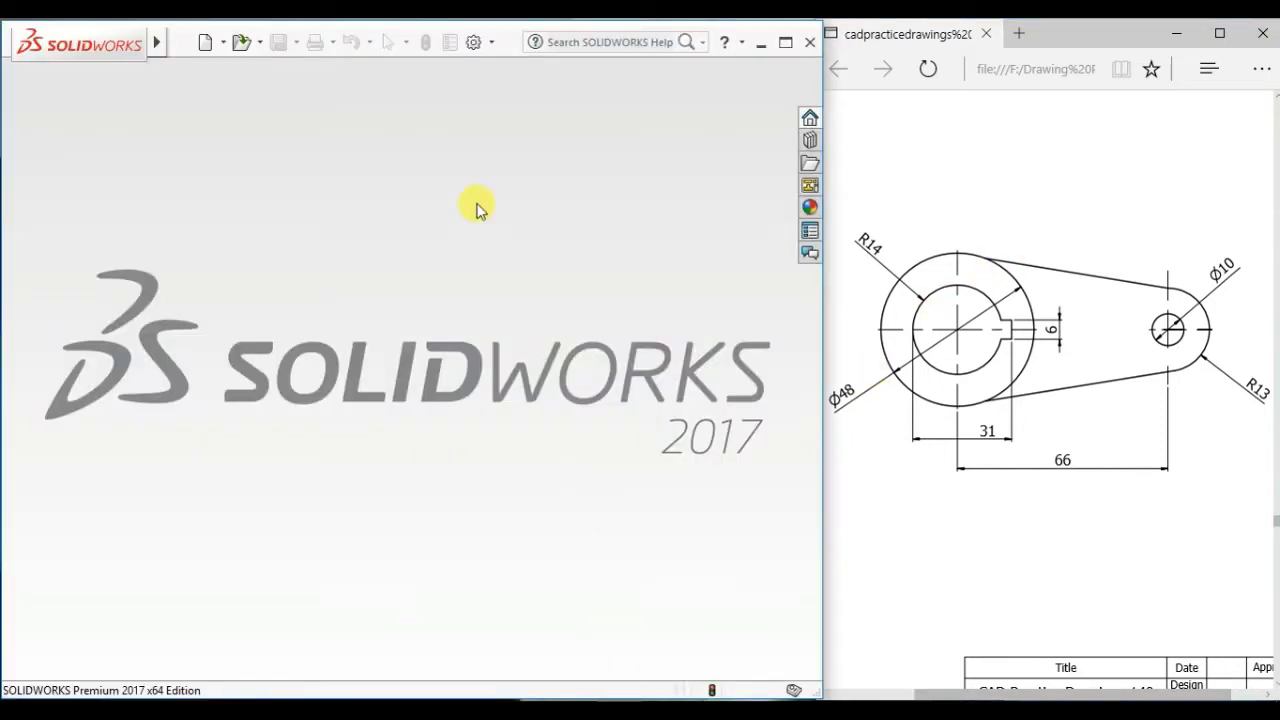
Step: Create a new blank SOLIDWORKS part document
left_click(205, 42)
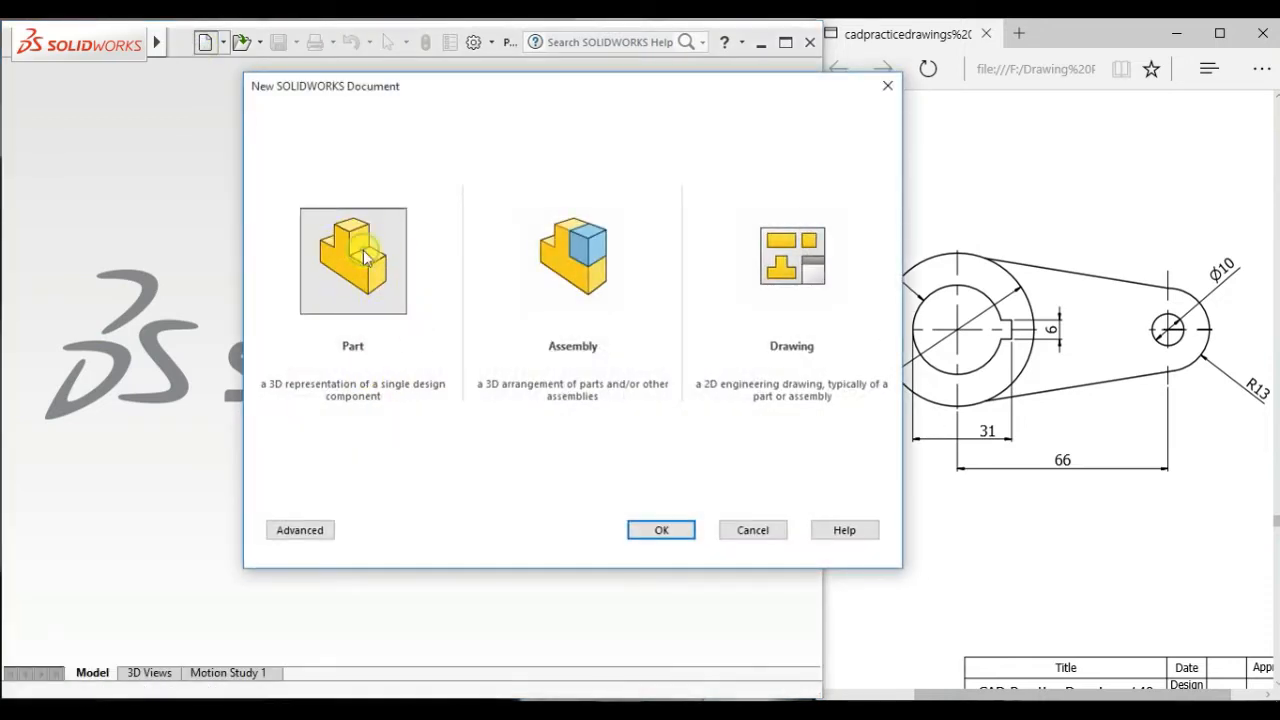
left_click(660, 530)
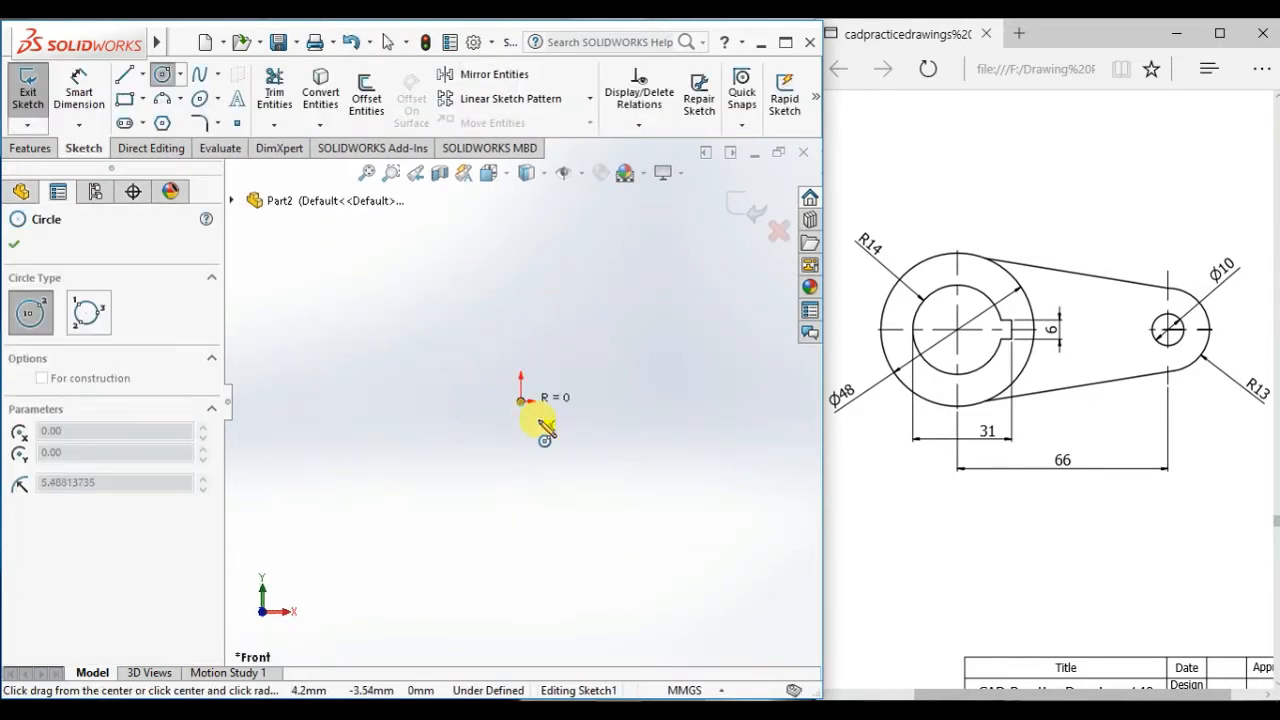
Step: Draw two circles at the origin and dimension them Ø48 and Ø28, shown as R14
left_click_drag(520, 400, 605, 400)
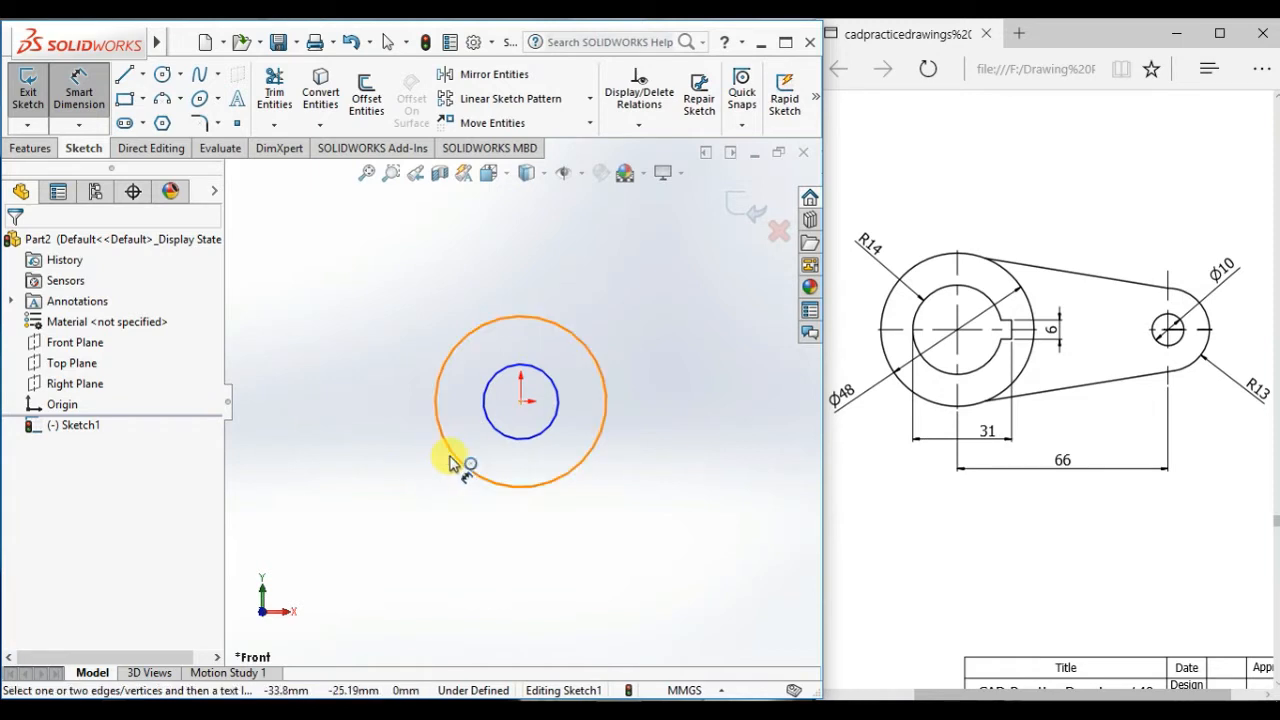
left_click(453, 458)
type("48")
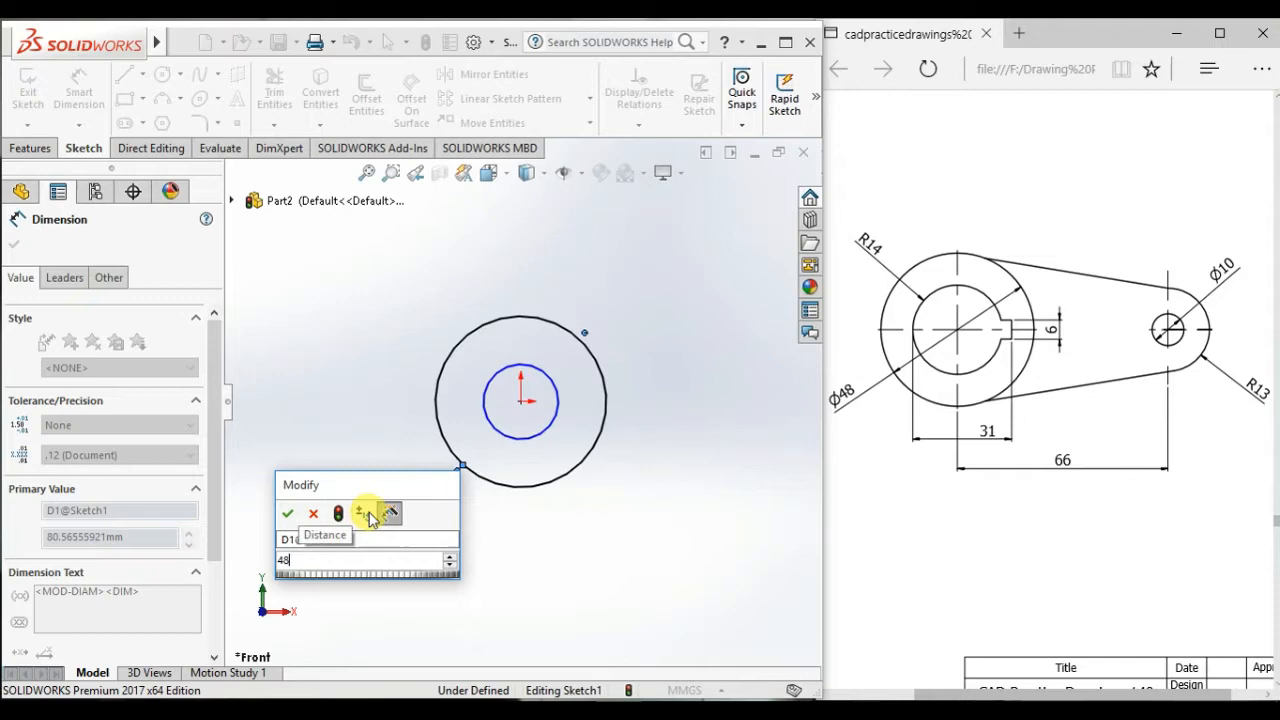
left_click(288, 513)
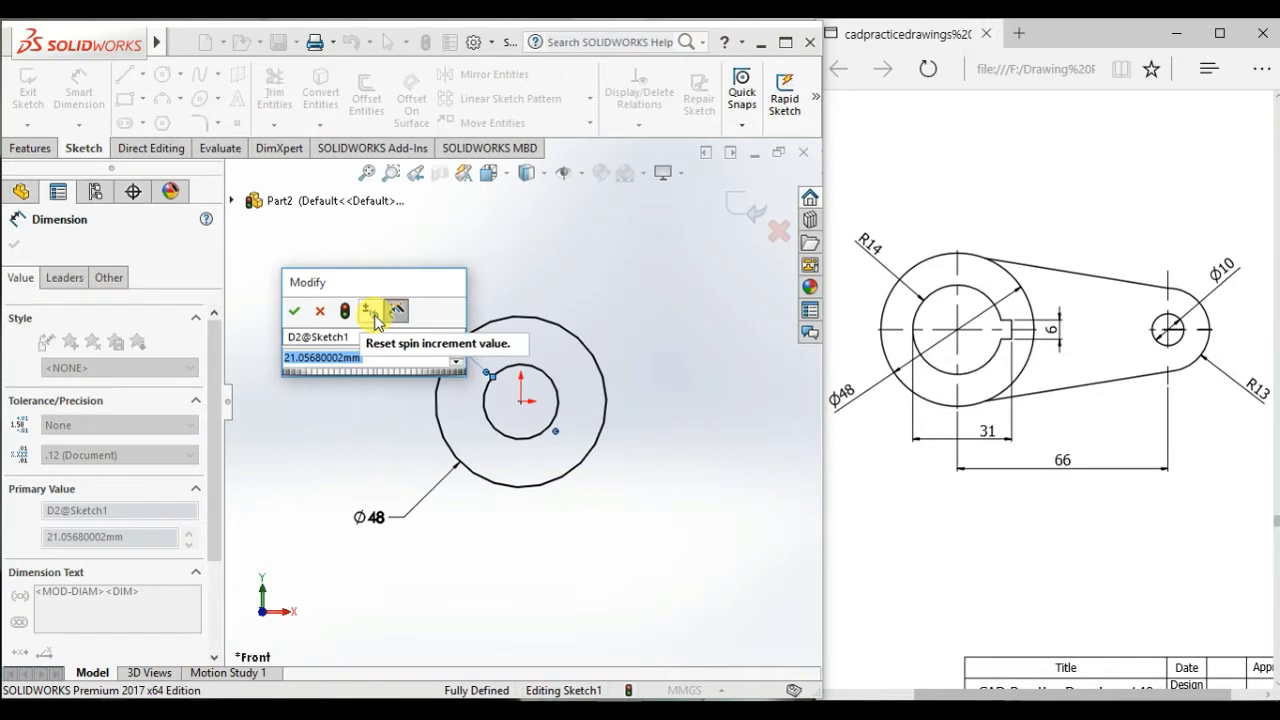
left_click(293, 311)
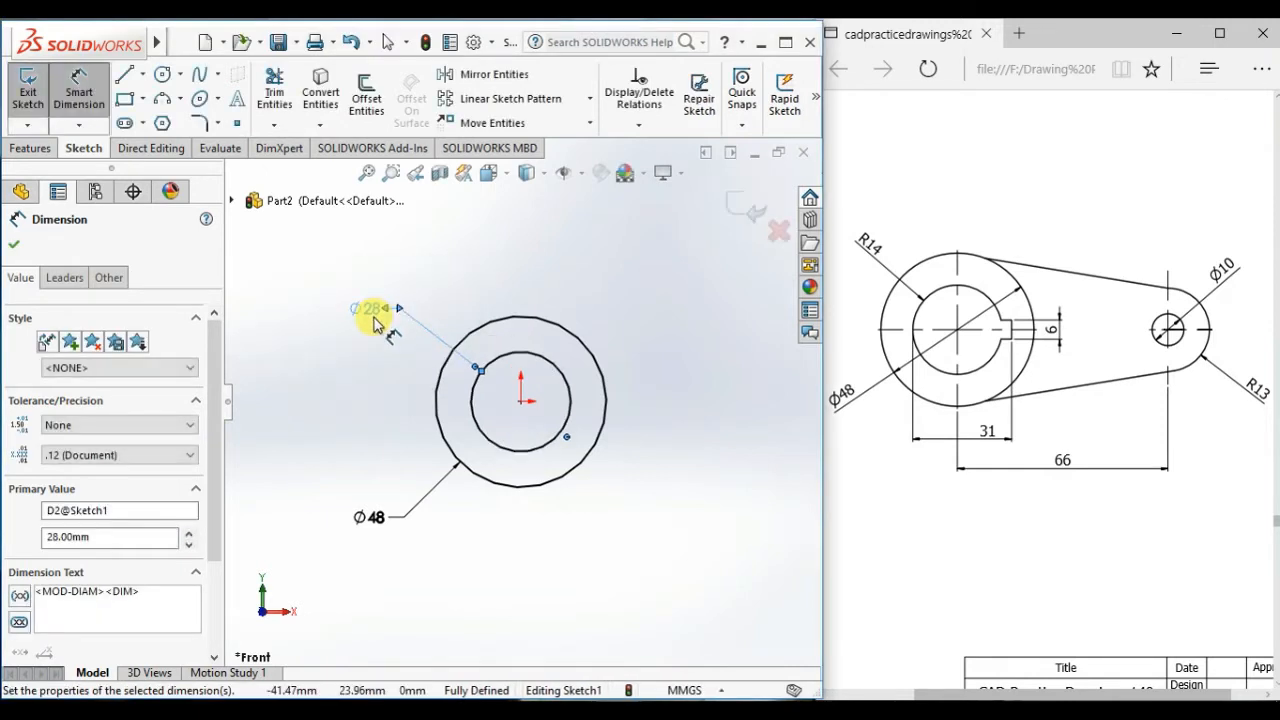
right_click(370, 307)
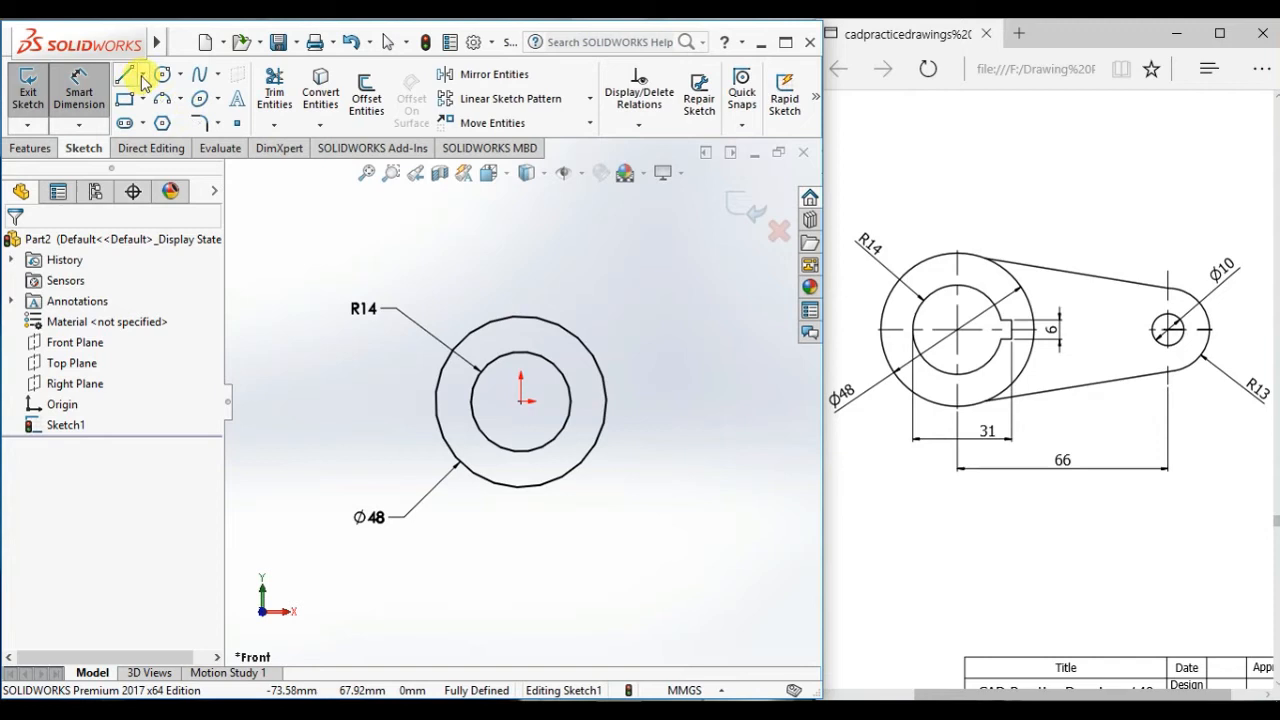
Step: Draw a horizontal centreline from the origin and sketch the three-line keyway outline
left_click(125, 73)
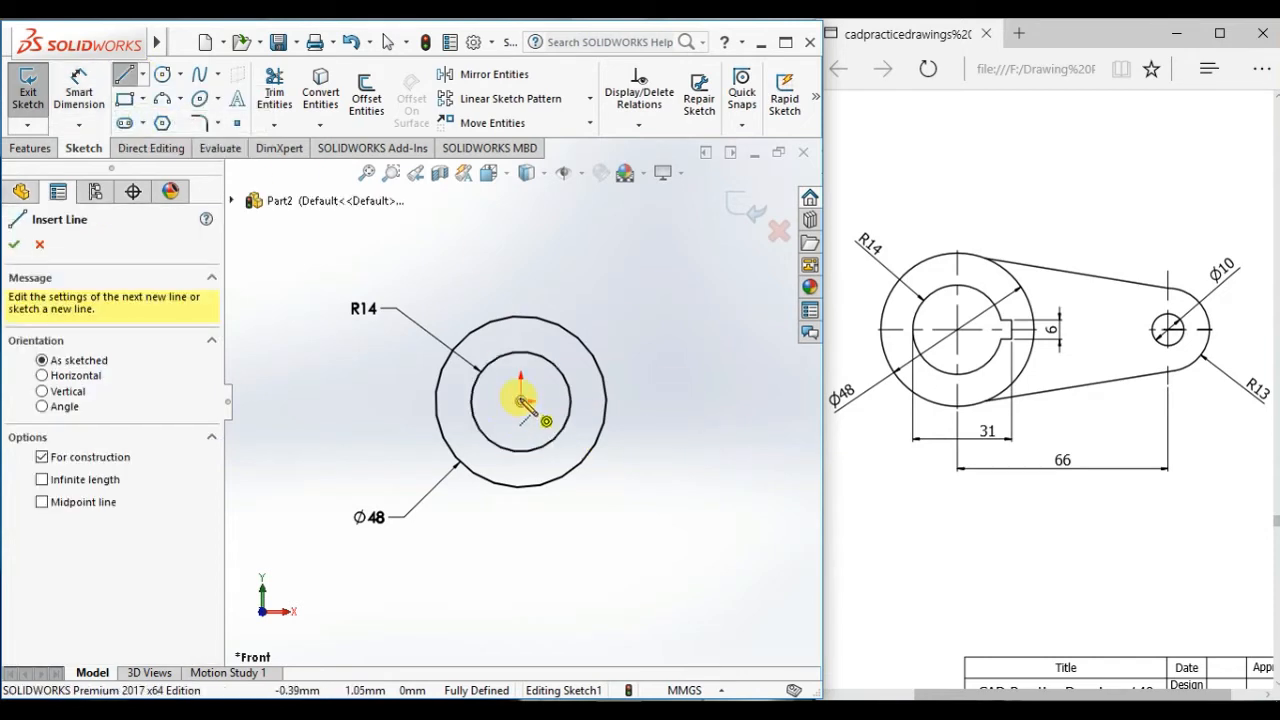
left_click_drag(520, 402, 650, 402)
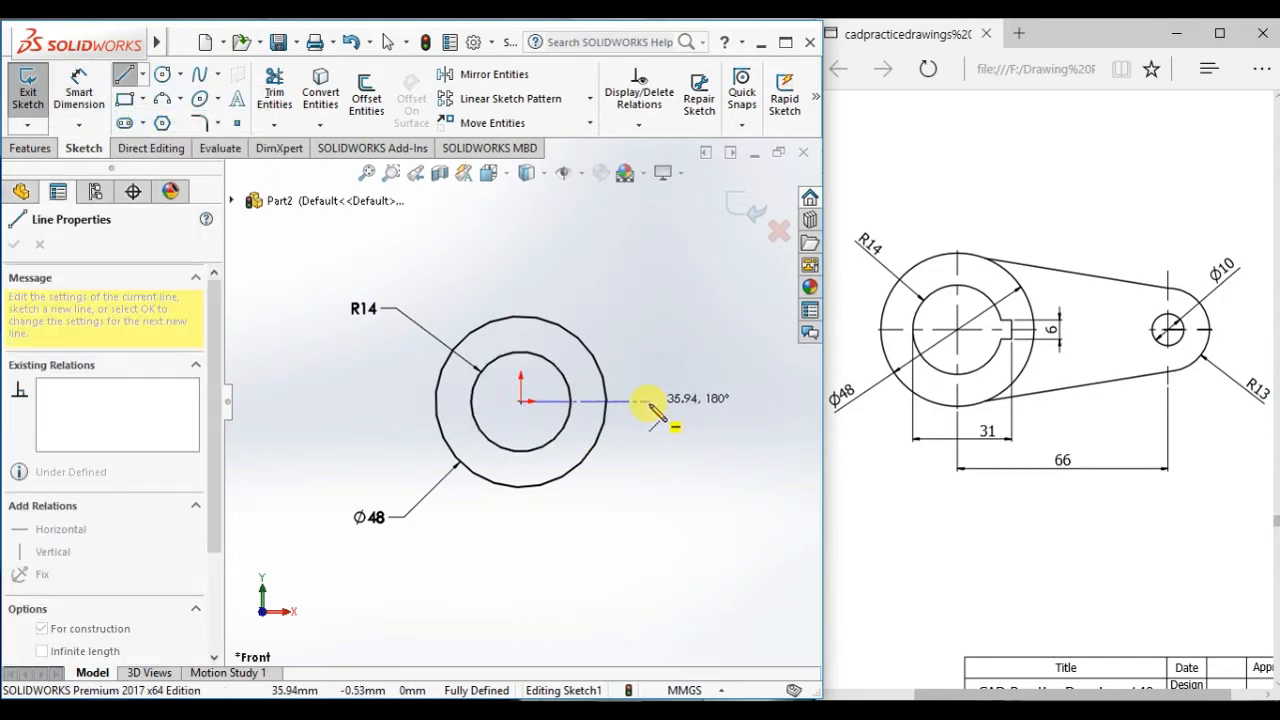
right_click(650, 400)
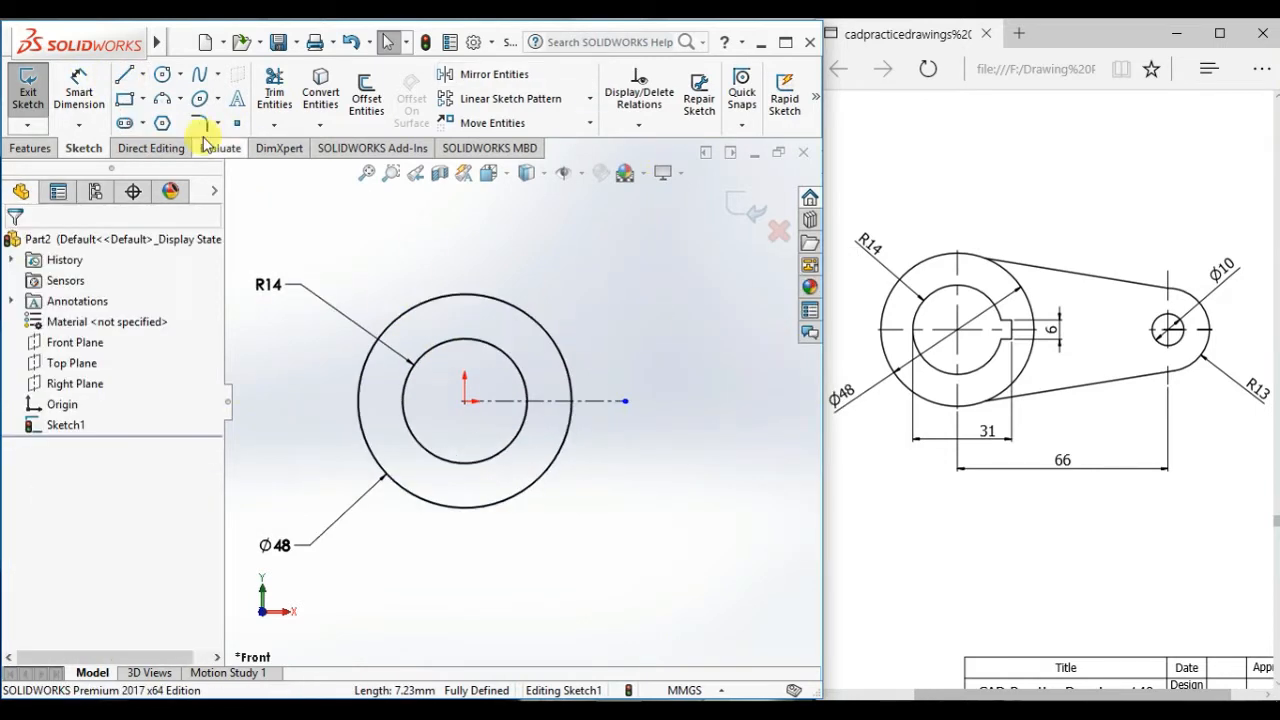
left_click(124, 73)
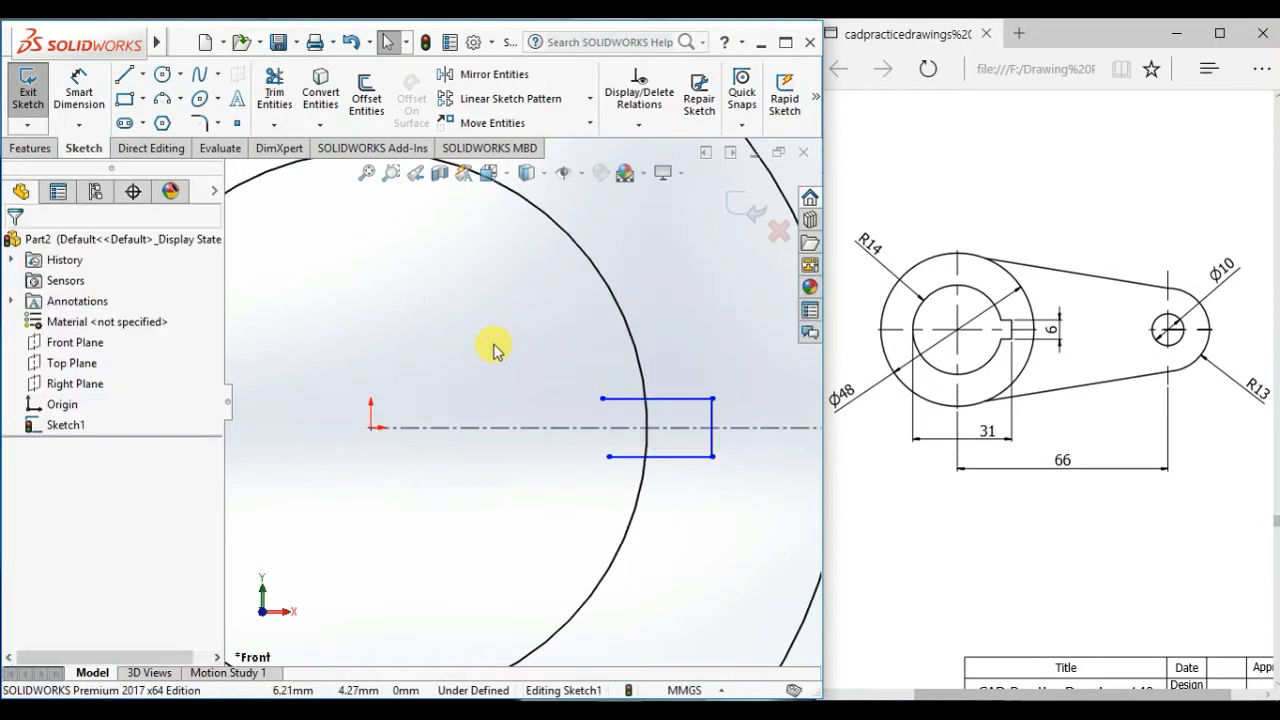
Step: Trim the keyway into the bore and dimension it 6 wide and 31 deep
left_click(274, 95)
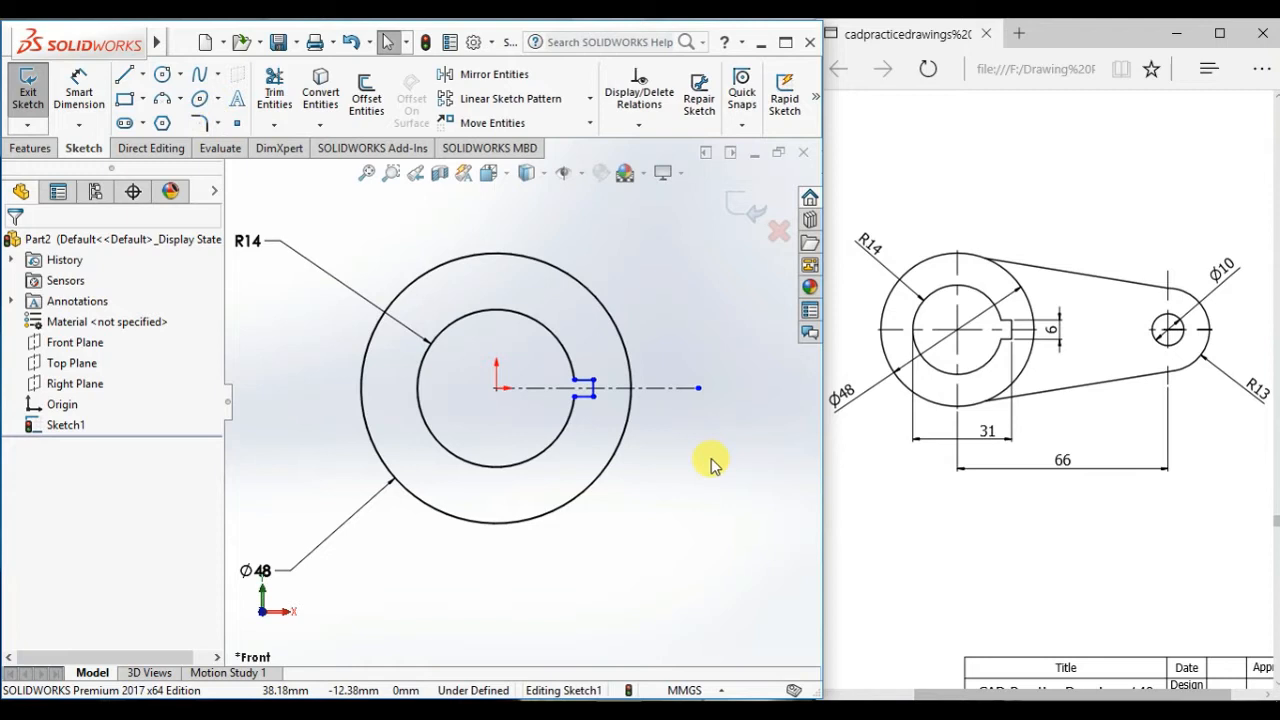
left_click(585, 387)
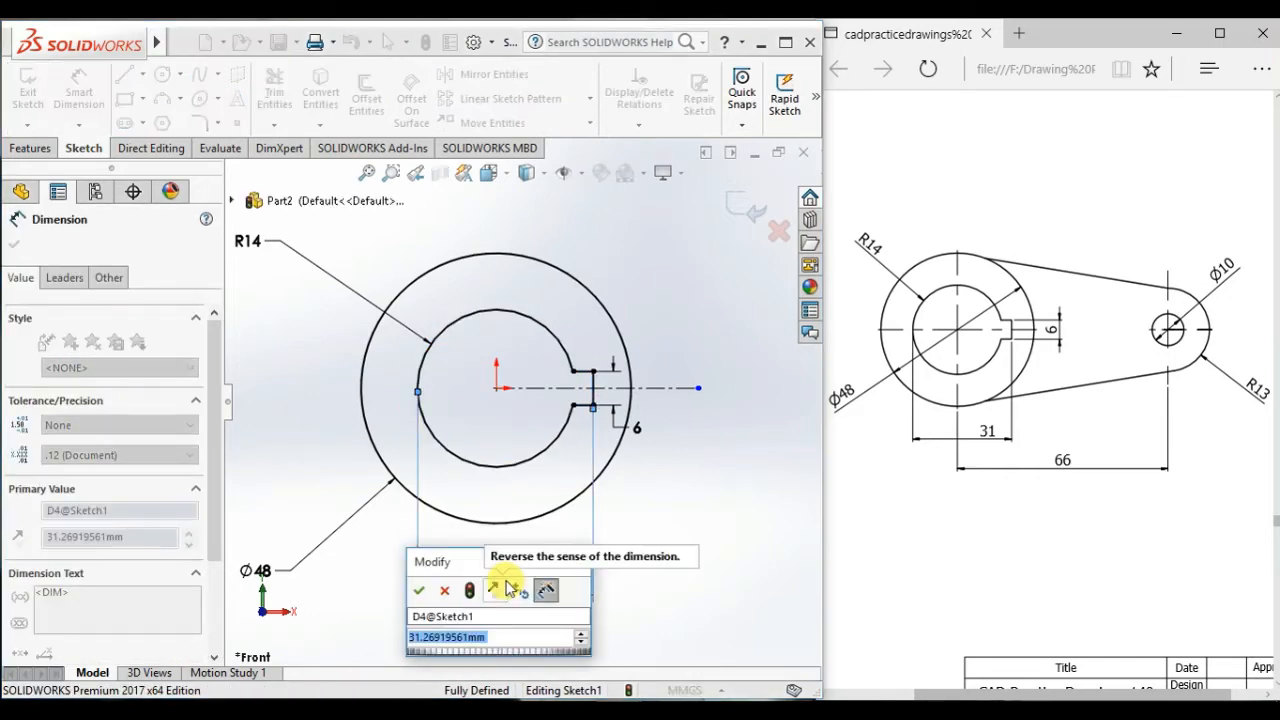
left_click(418, 589)
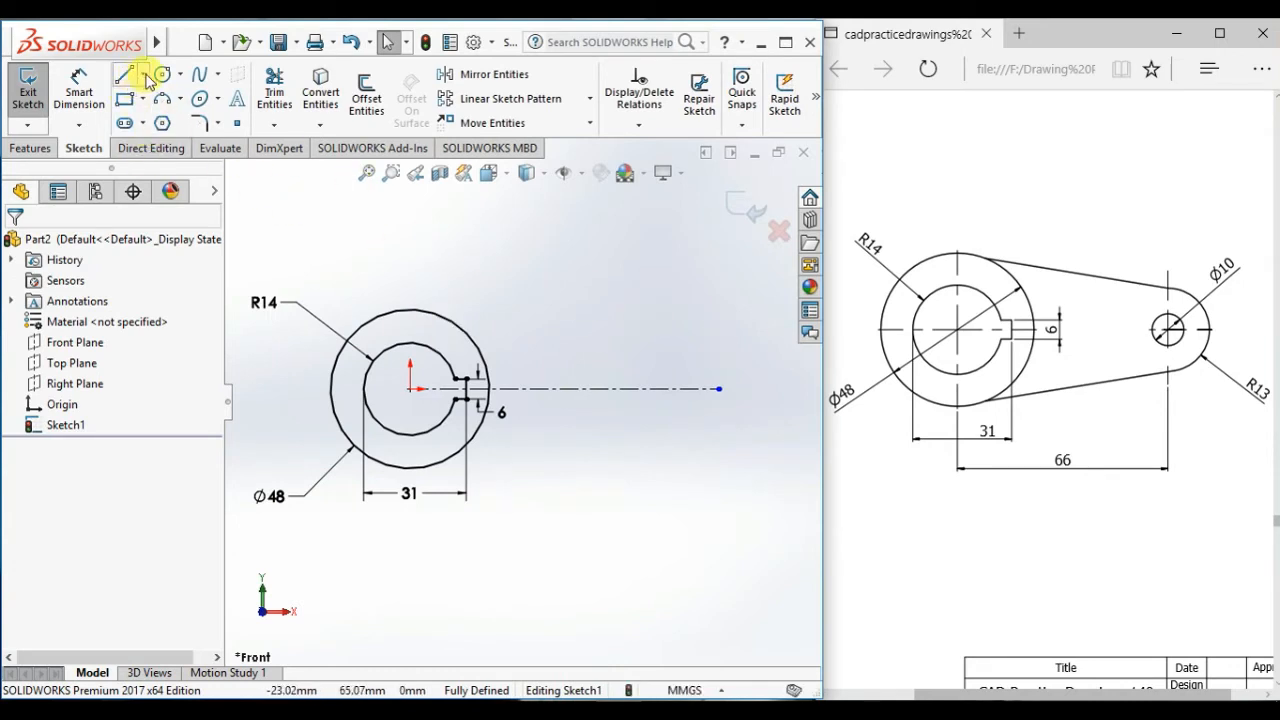
Step: Add the boss circles on the centreline, dimensioned Ø10 and R13, 66 from the hub
left_click(126, 74)
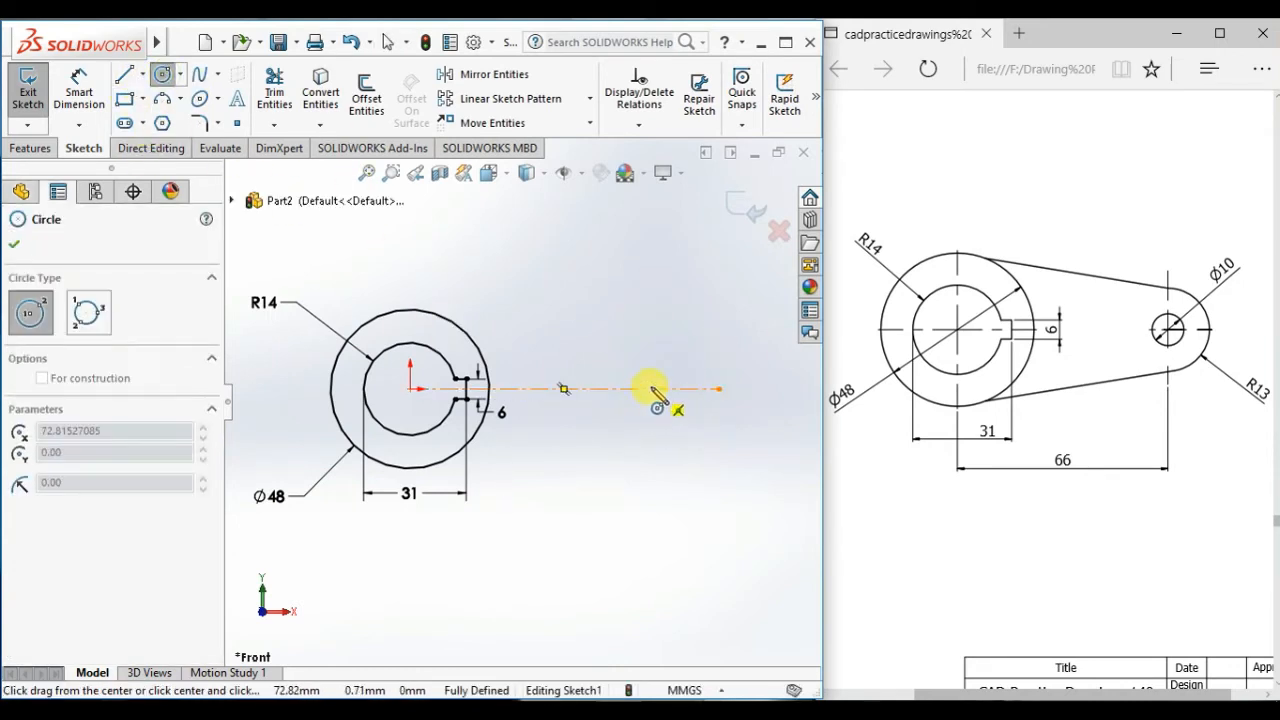
left_click(651, 388)
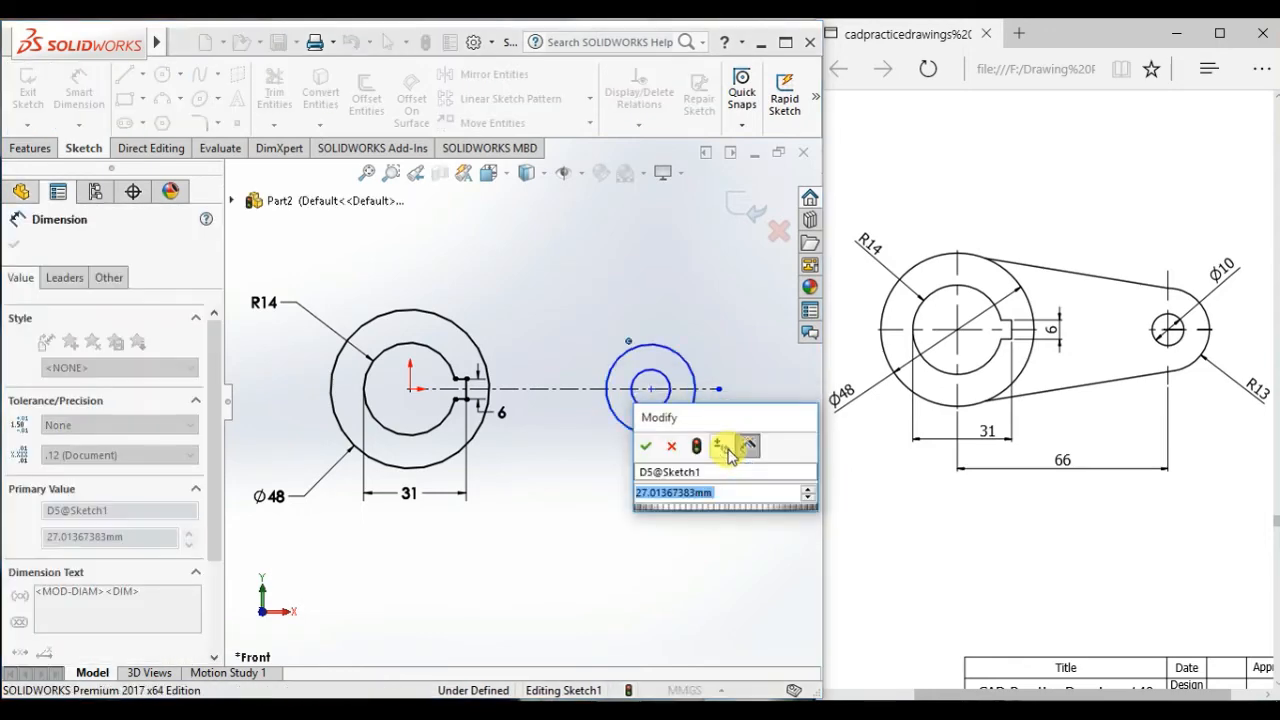
left_click(646, 446)
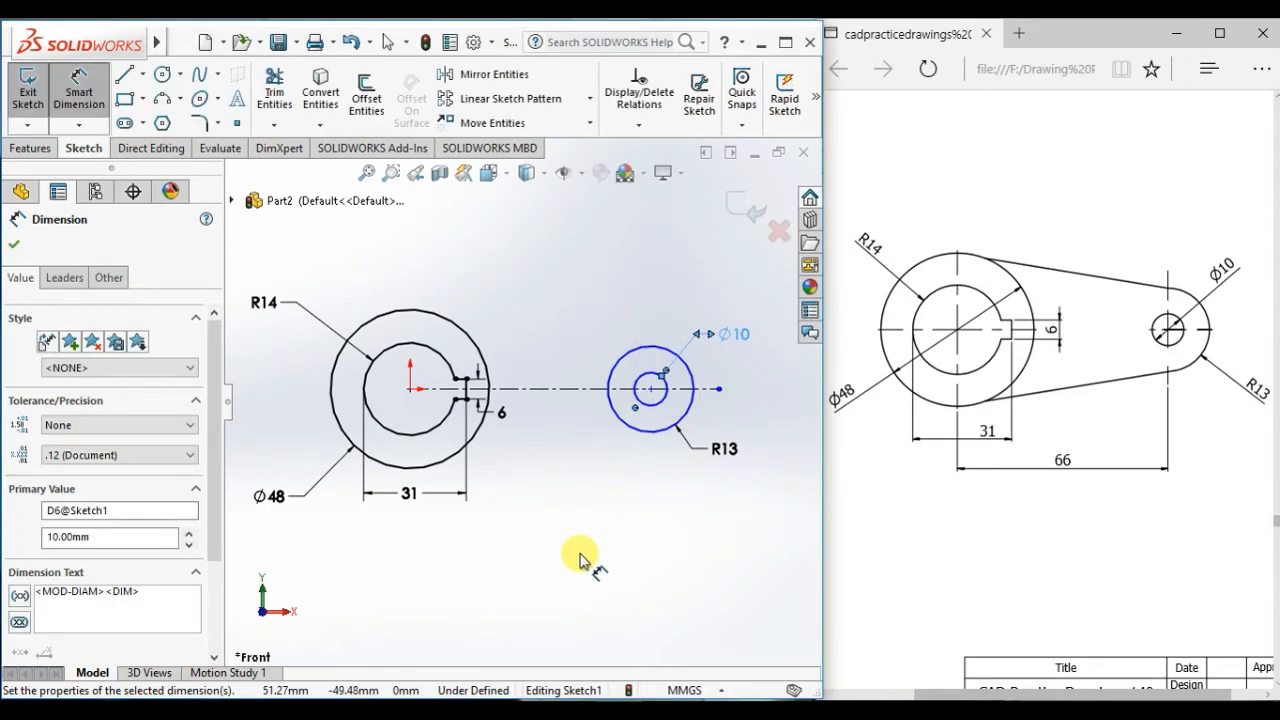
left_click(478, 390)
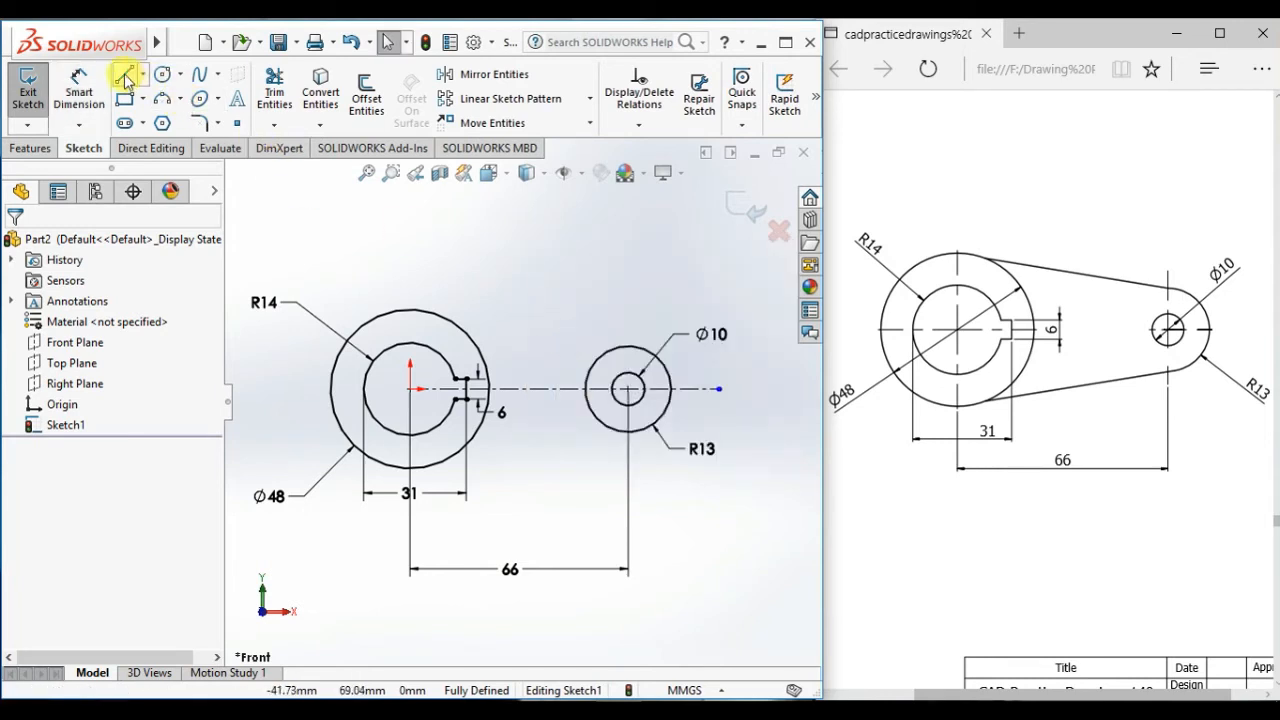
Step: Draw the upper tangent line from hub to boss and mirror it about the centreline
left_click(123, 74)
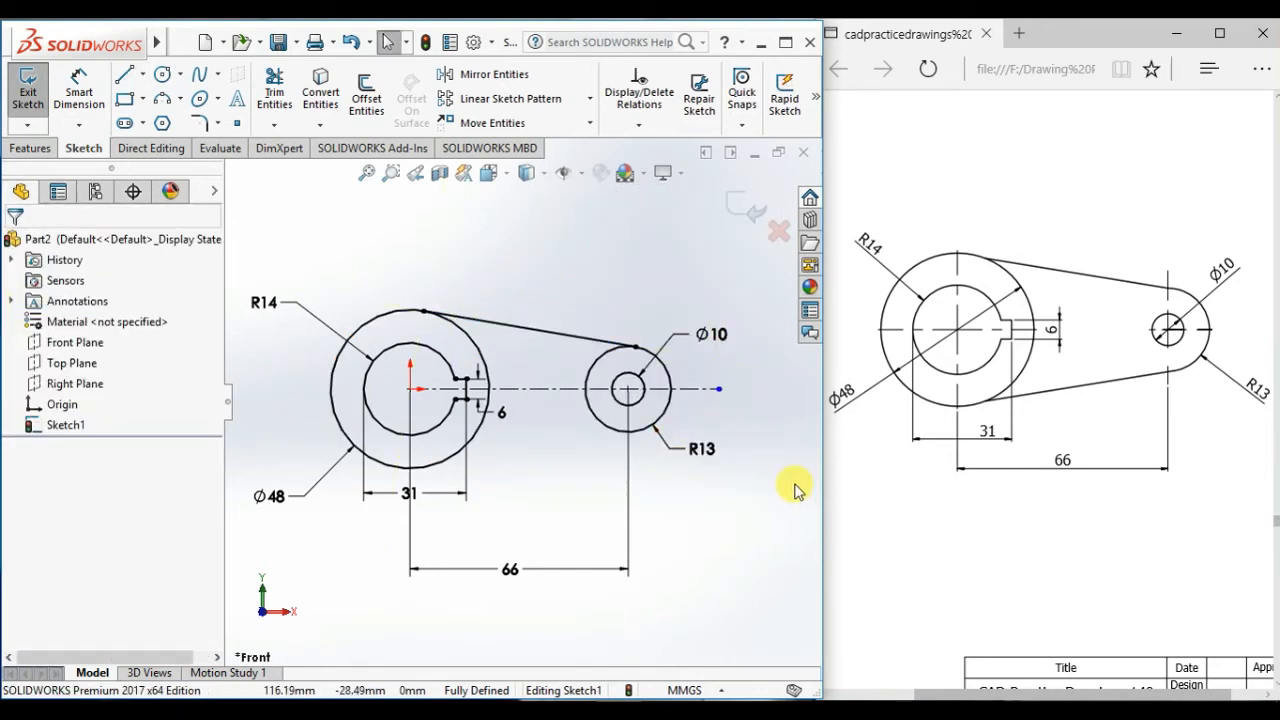
mouse_move(560, 385)
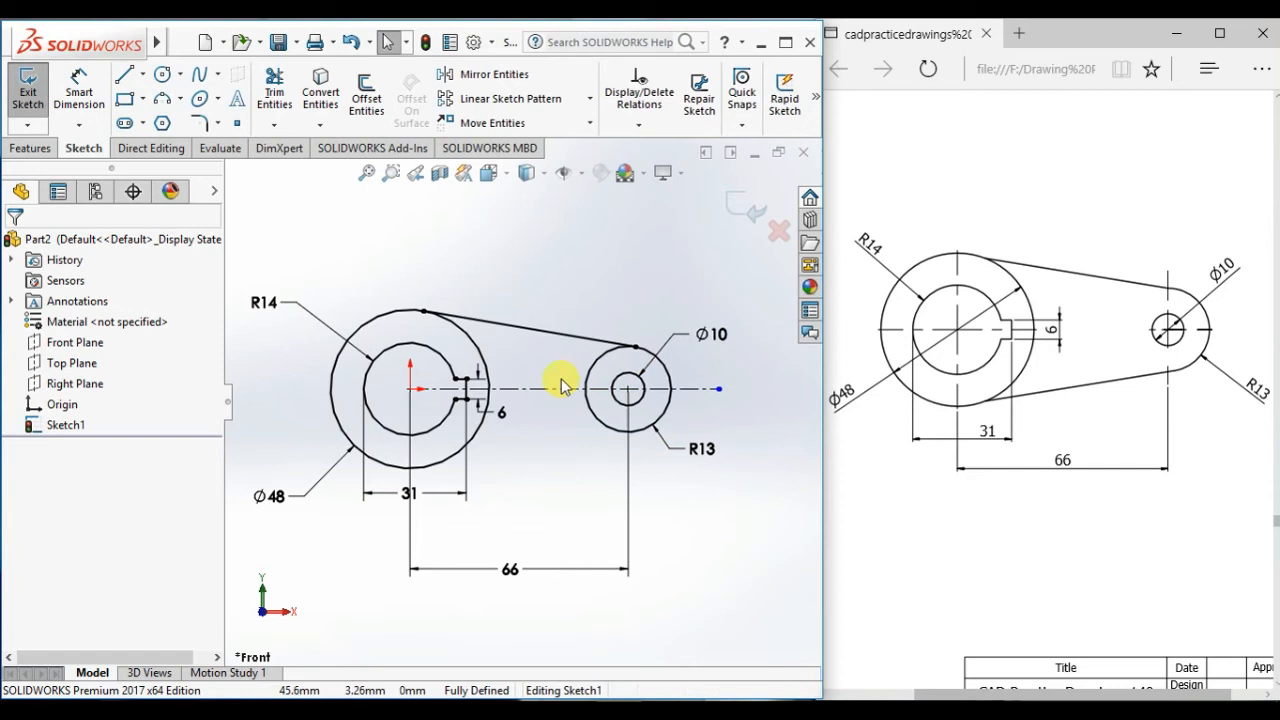
mouse_move(555, 340)
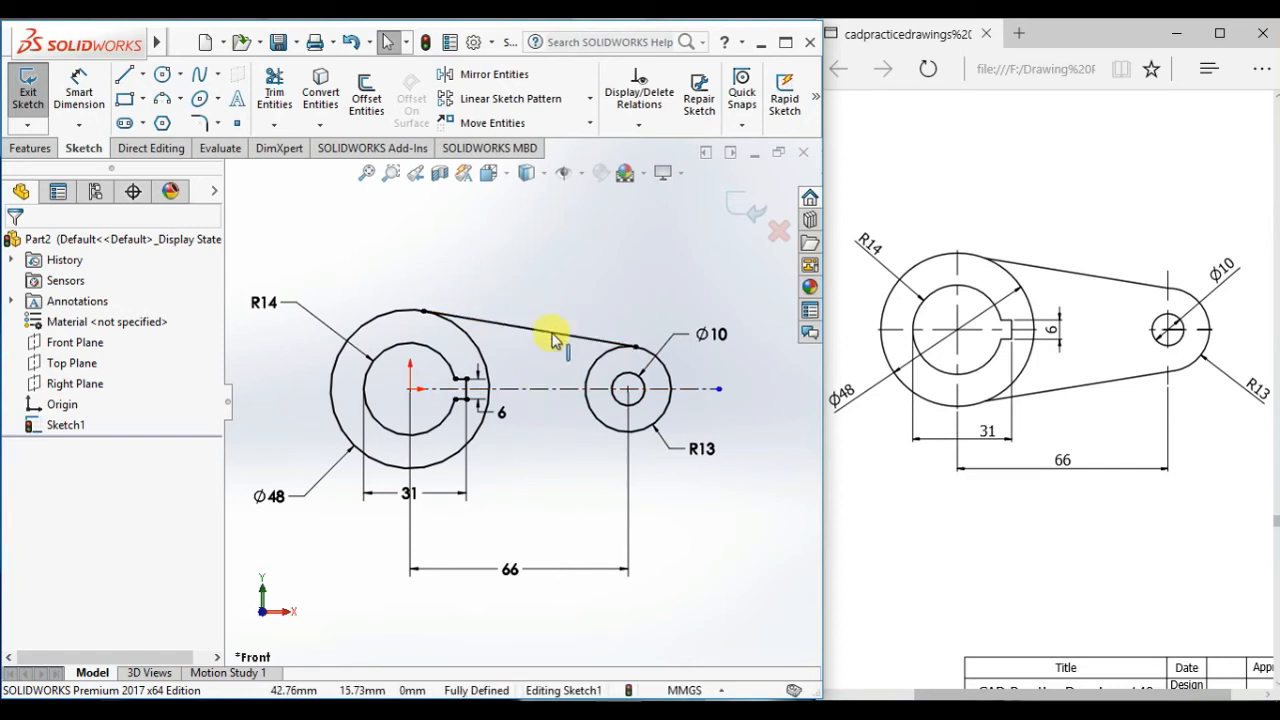
left_click(550, 330)
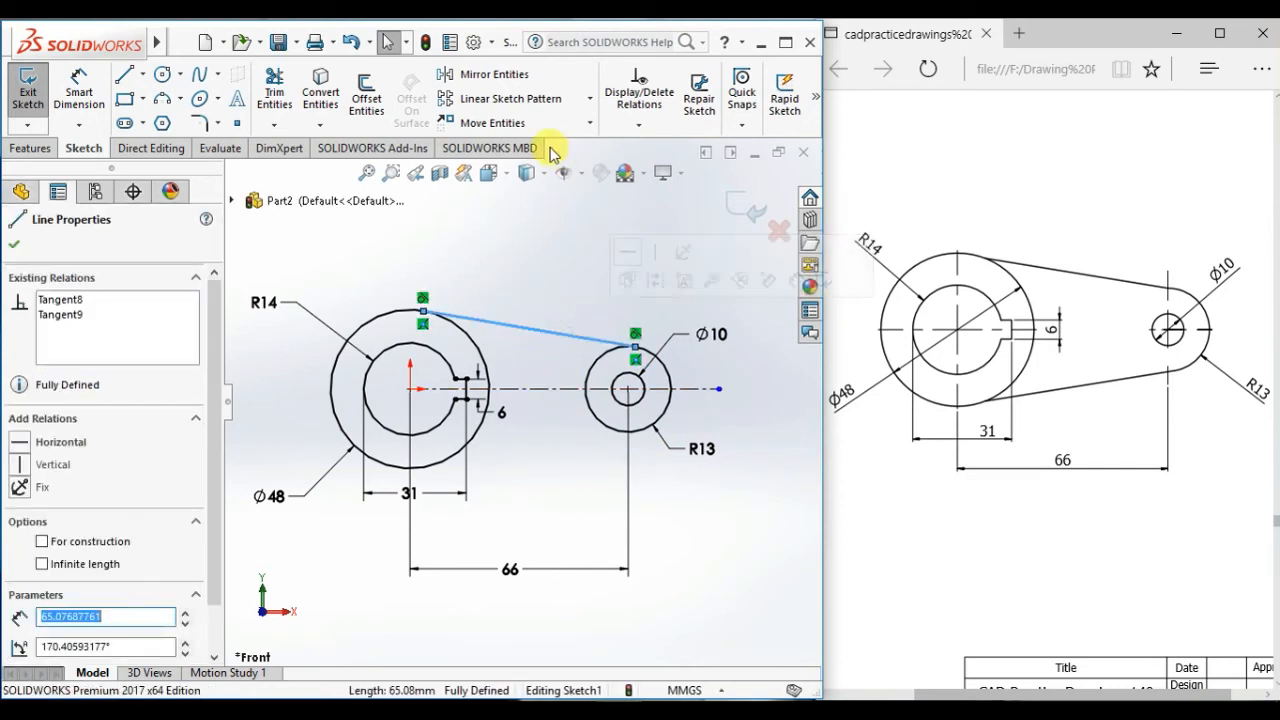
left_click(493, 74)
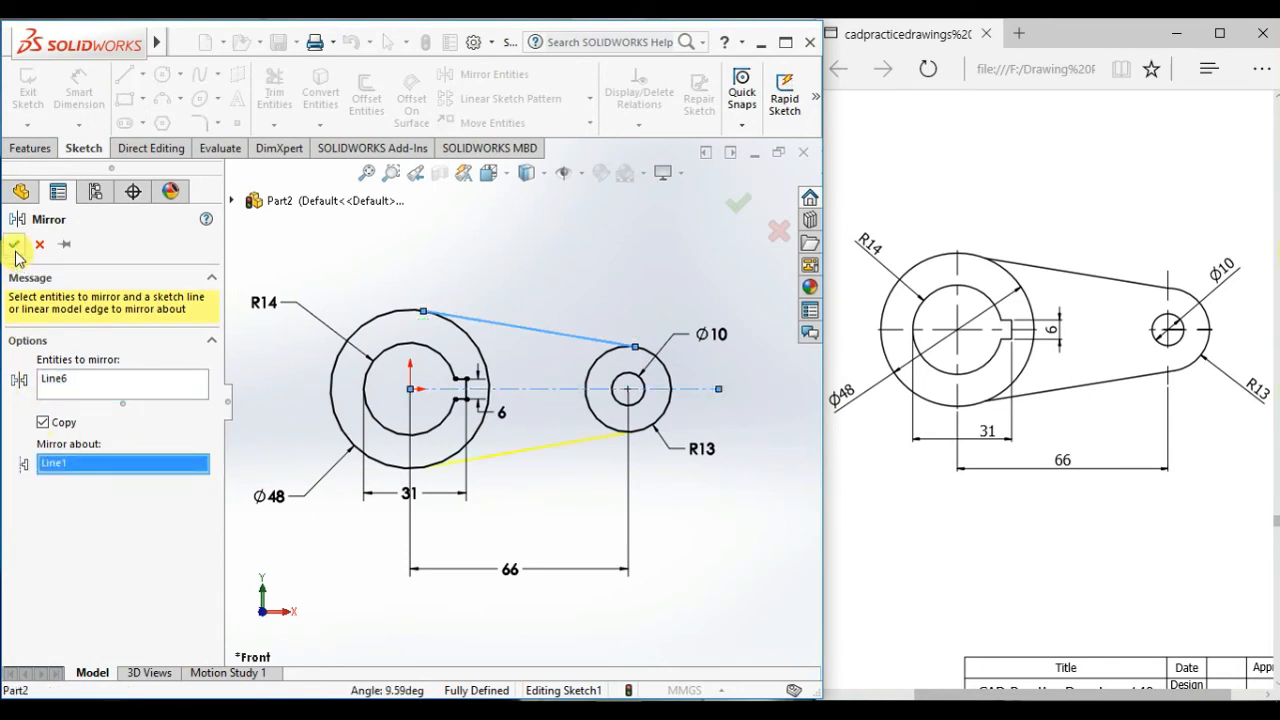
left_click(15, 247)
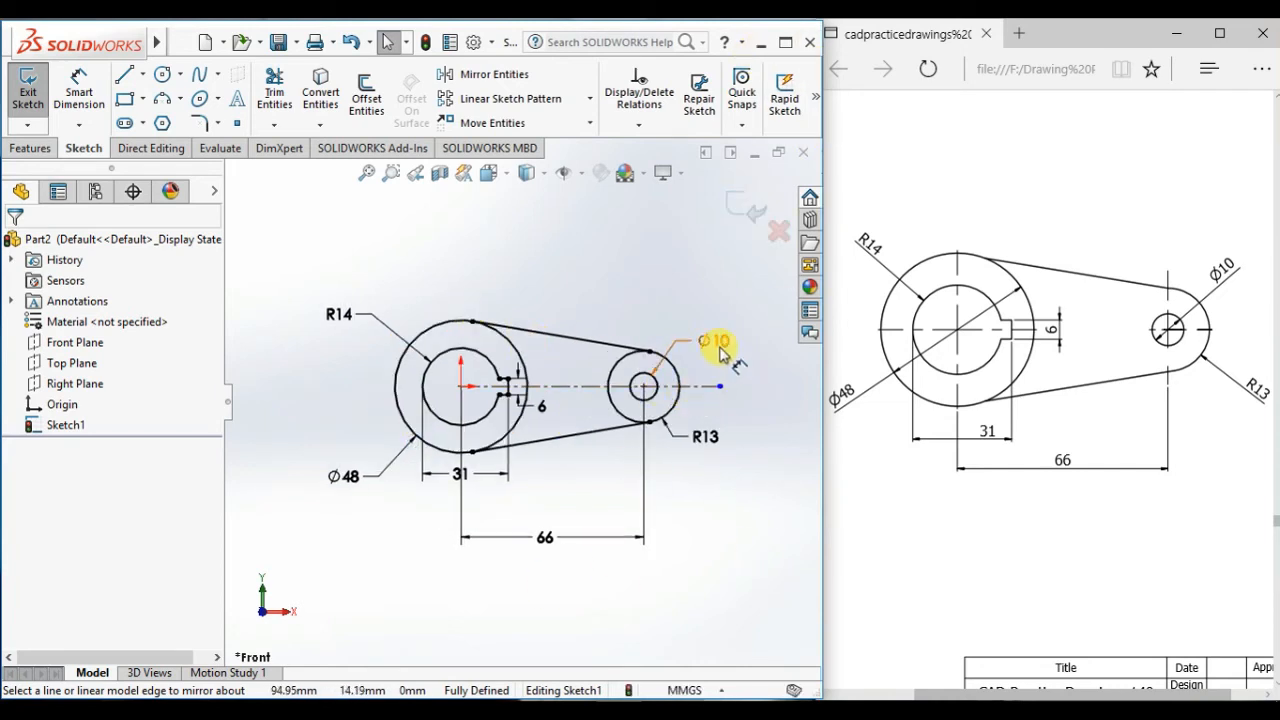
left_click(710, 343)
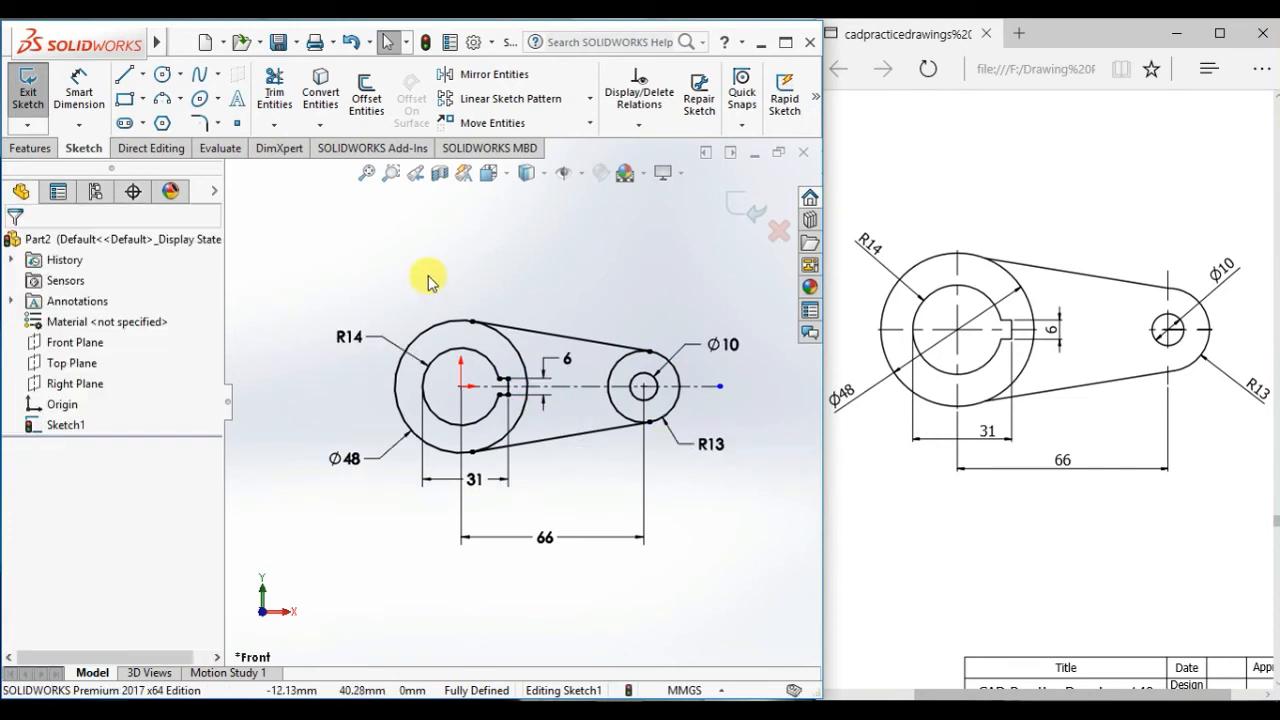
mouse_move(428, 320)
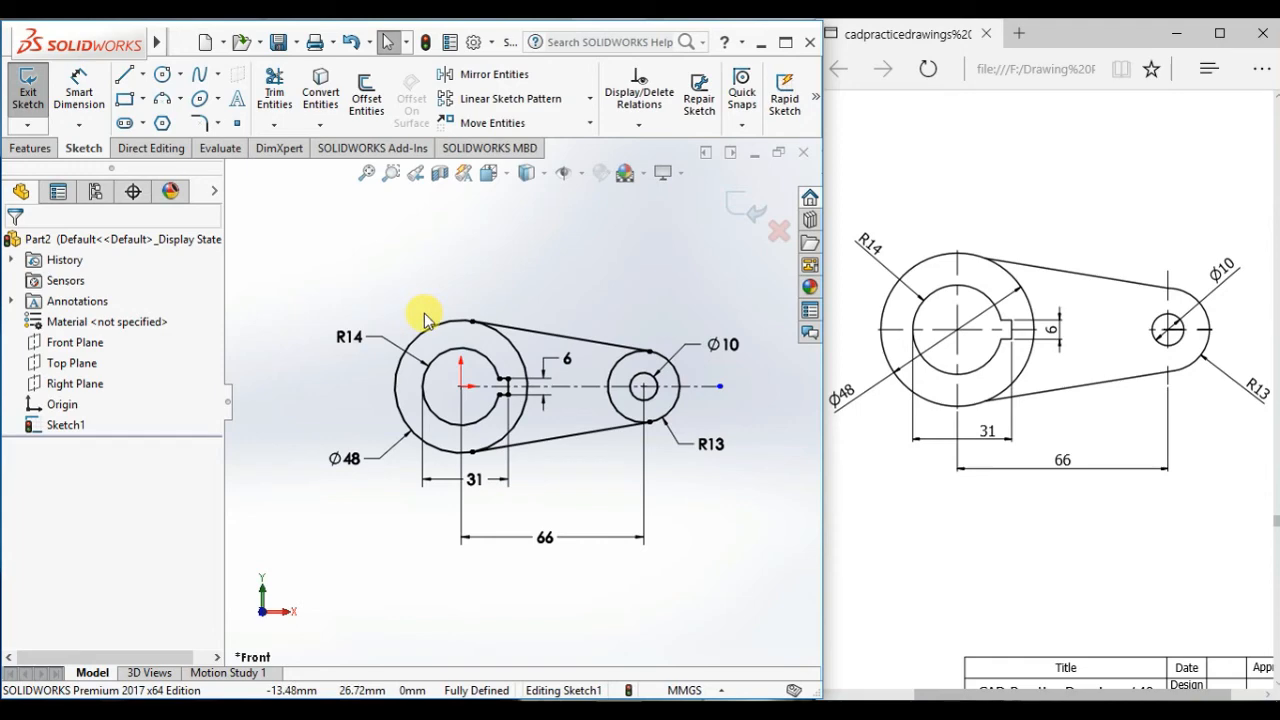
Step: Select the entire closed lever outline using Select Chain from the hub arc
left_click(461, 355)
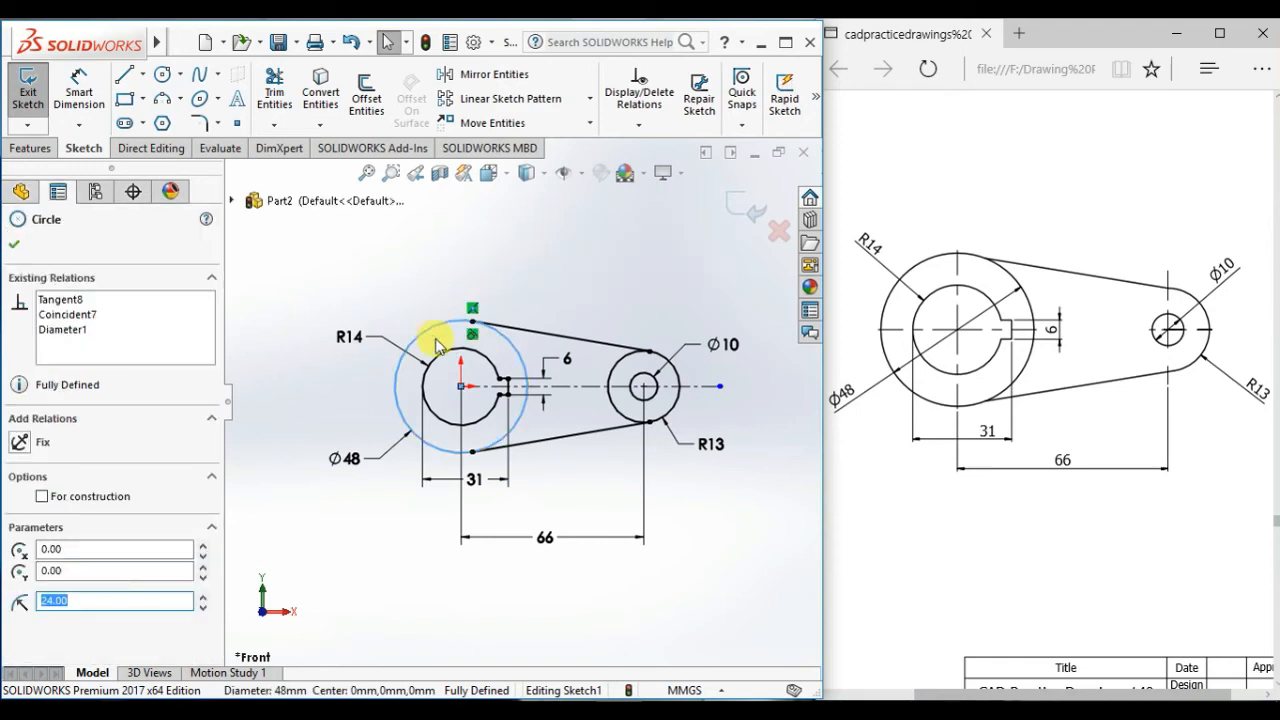
right_click(450, 350)
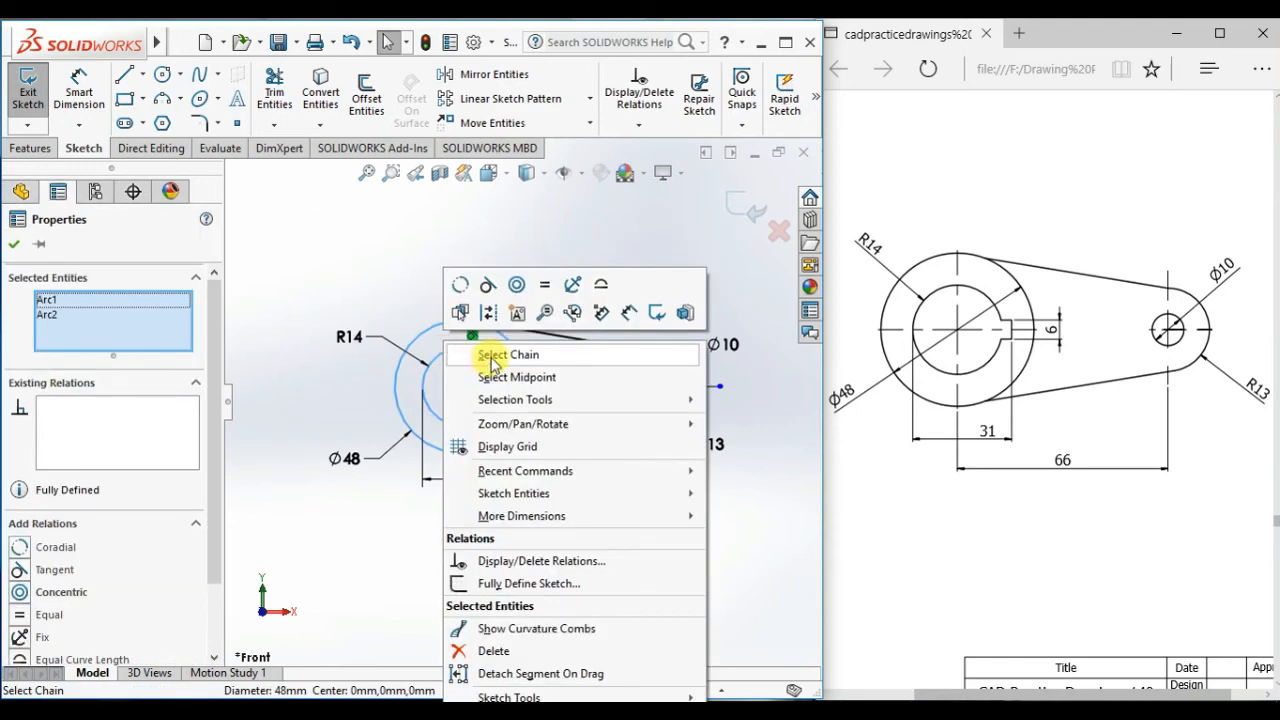
left_click(509, 354)
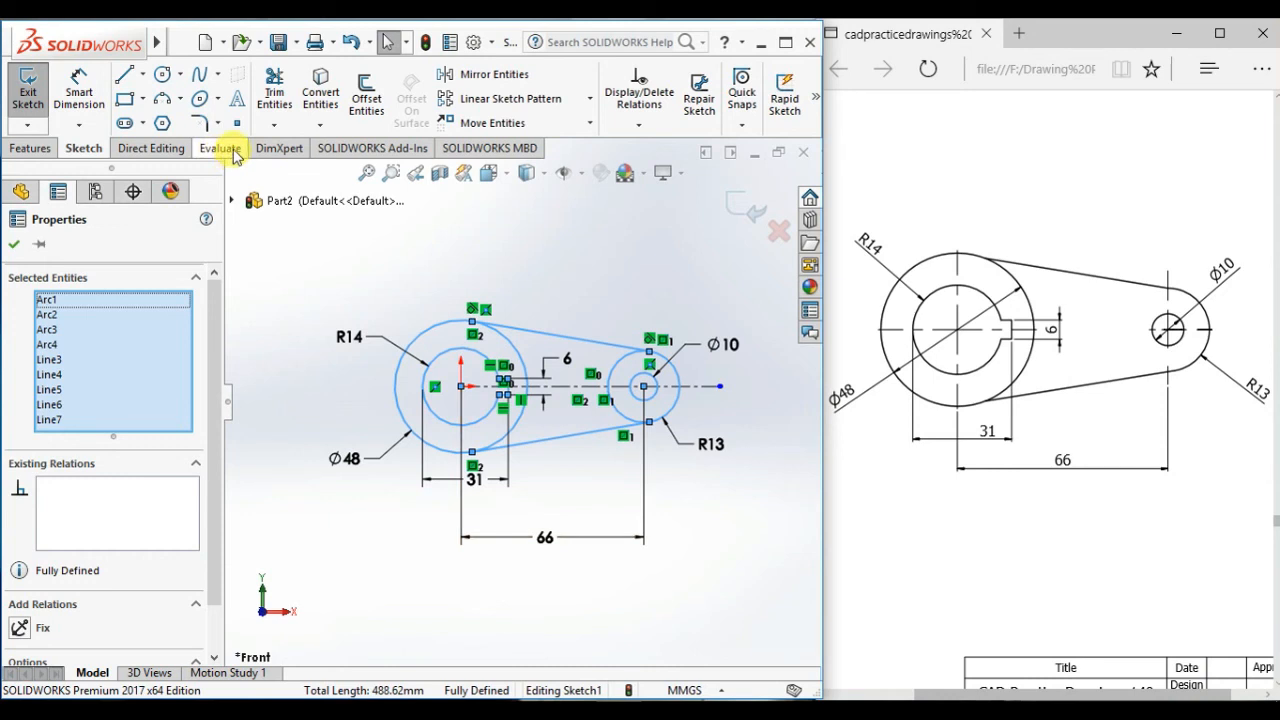
Step: Measure the outline's total length of 488.62 mm, then close the Measure window
left_click(221, 148)
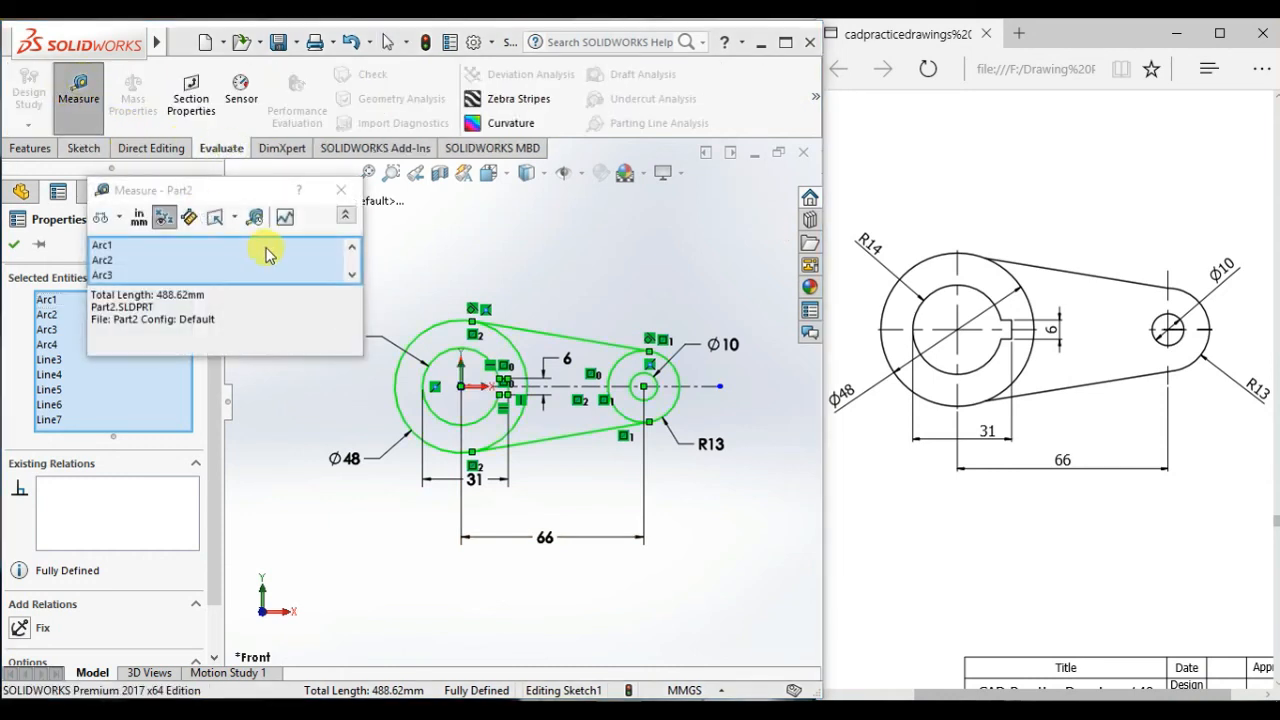
mouse_move(298, 335)
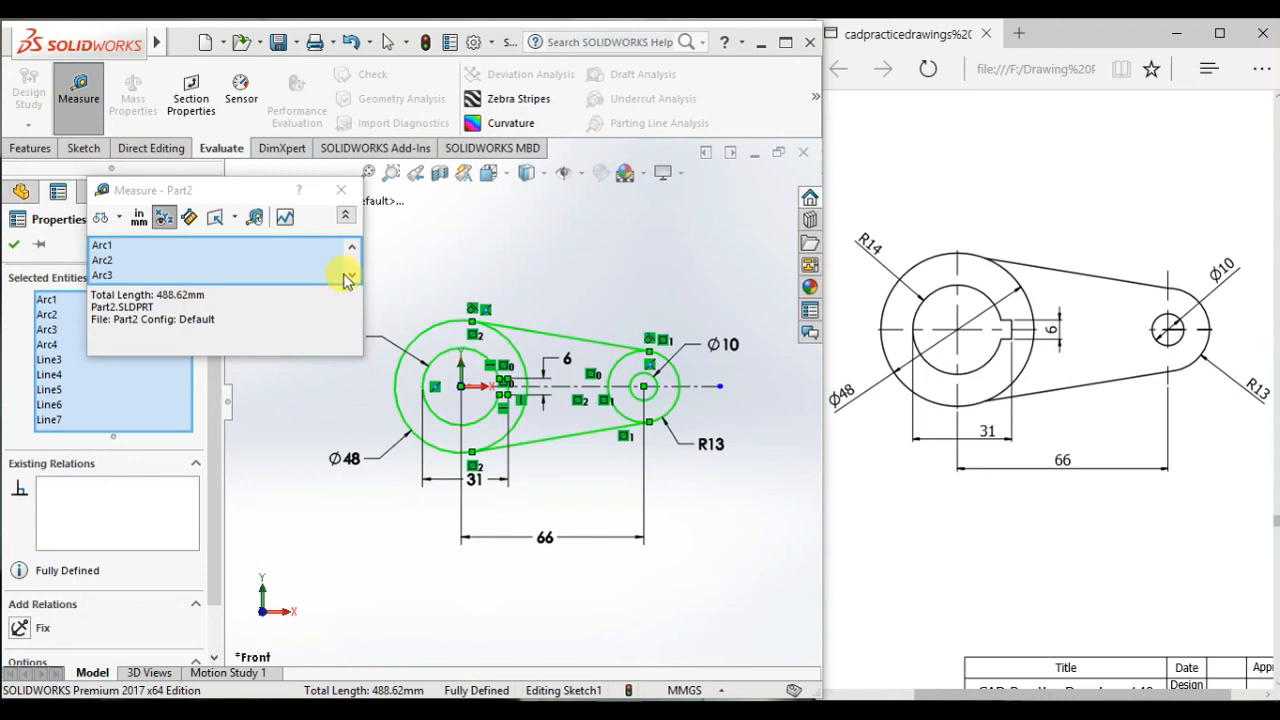
left_click(340, 190)
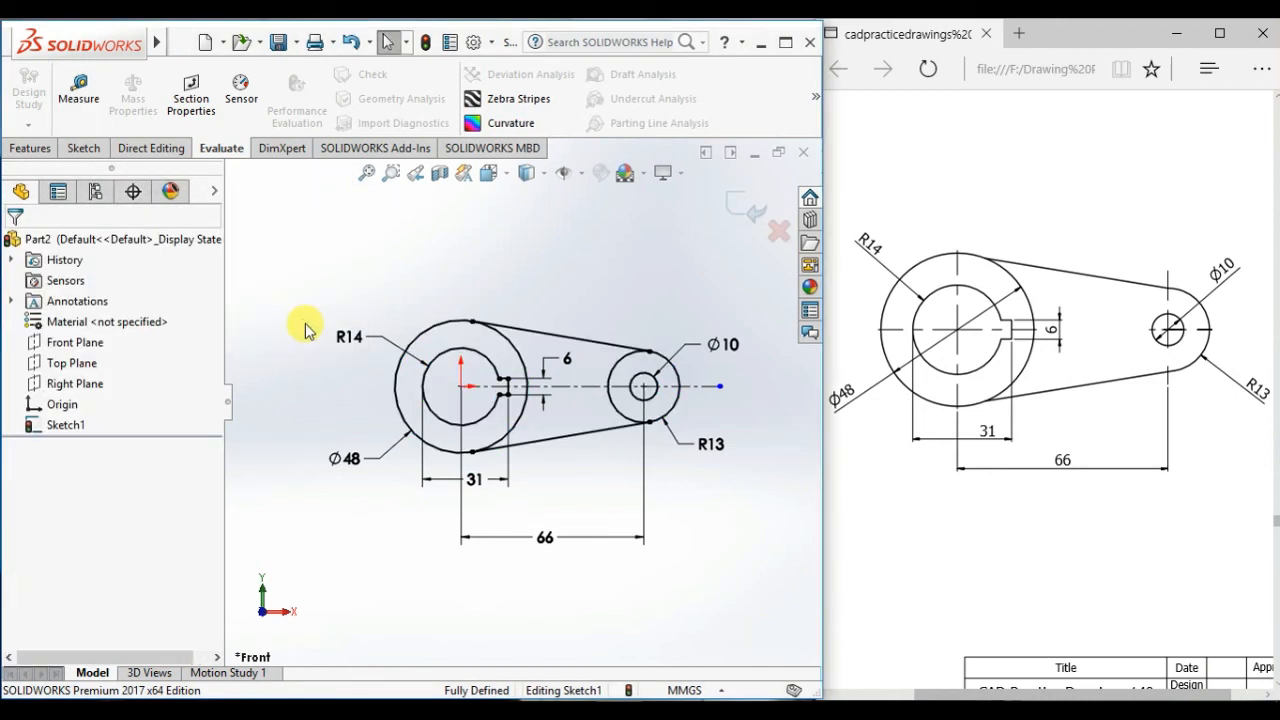